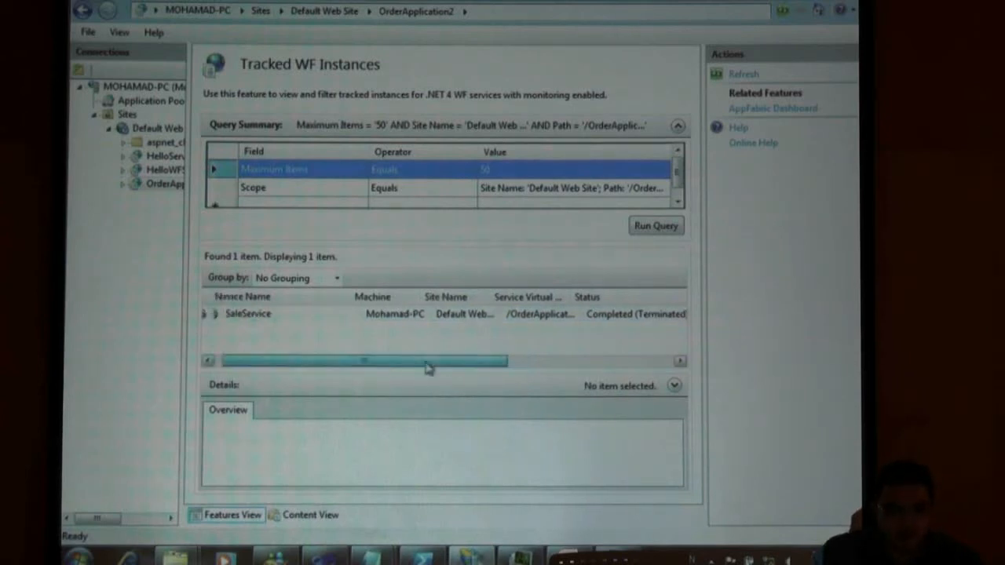
- List SaleService's 12 tracked events and show the Error event's 'Catalog Expired' message
{"action": "left_click", "coordinate": [247, 313]}
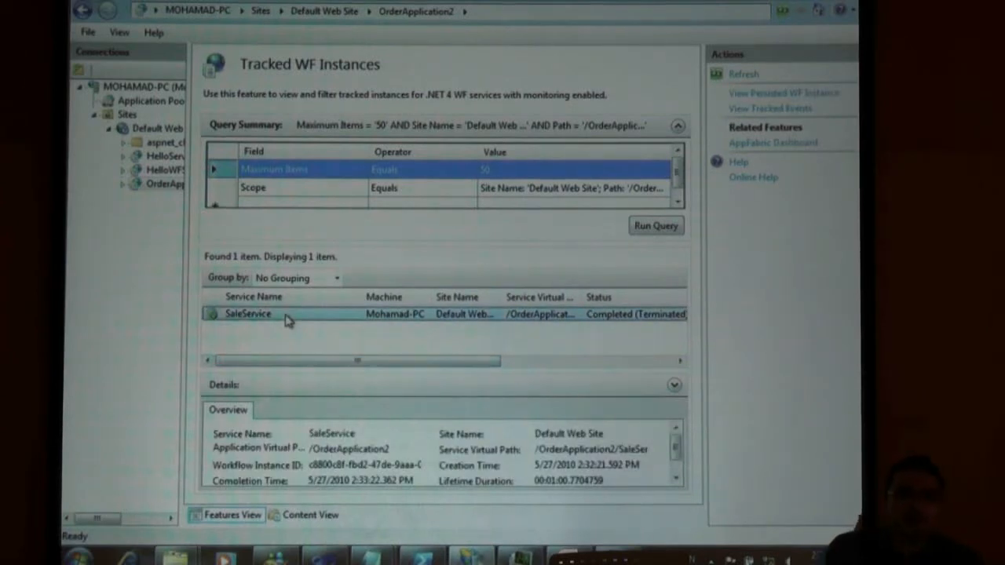
{"action": "right_click", "coordinate": [248, 313]}
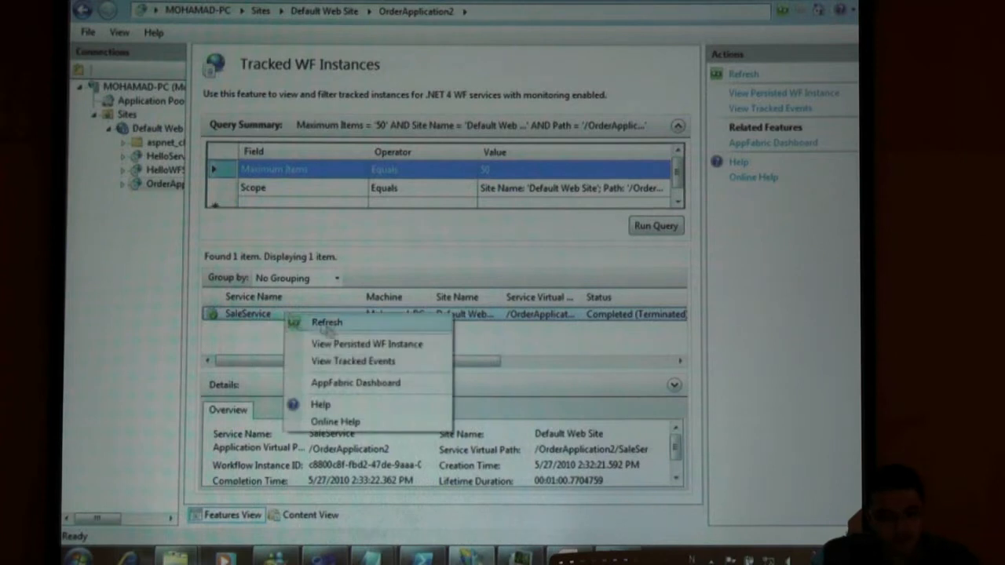
{"action": "mouse_move", "coordinate": [353, 361]}
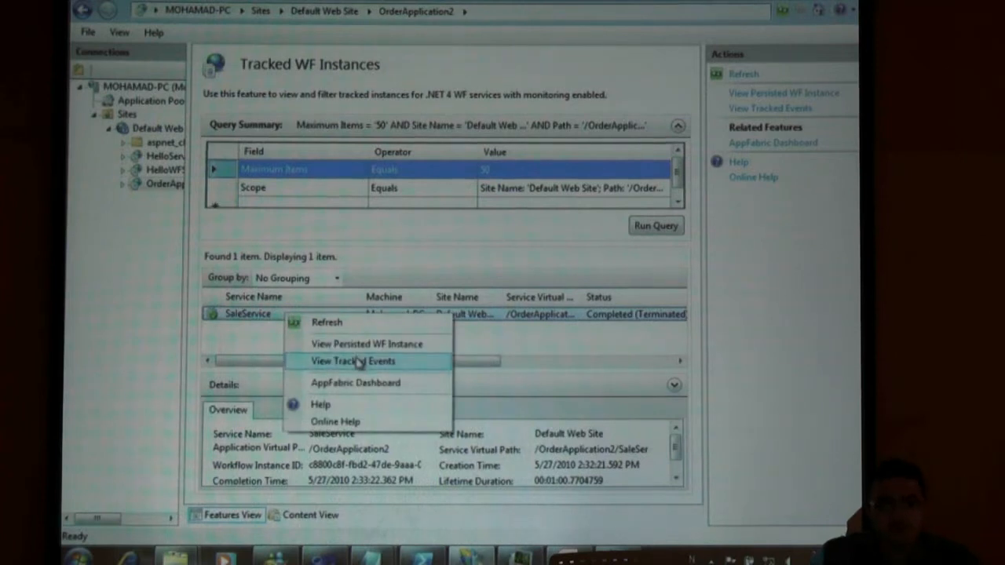
{"action": "left_click", "coordinate": [354, 361]}
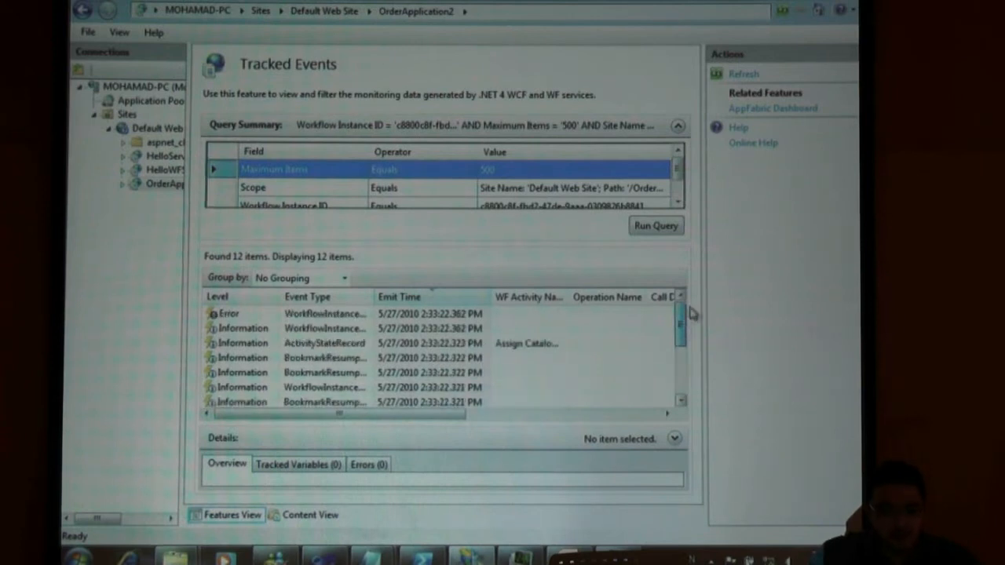
{"action": "left_click", "coordinate": [324, 343]}
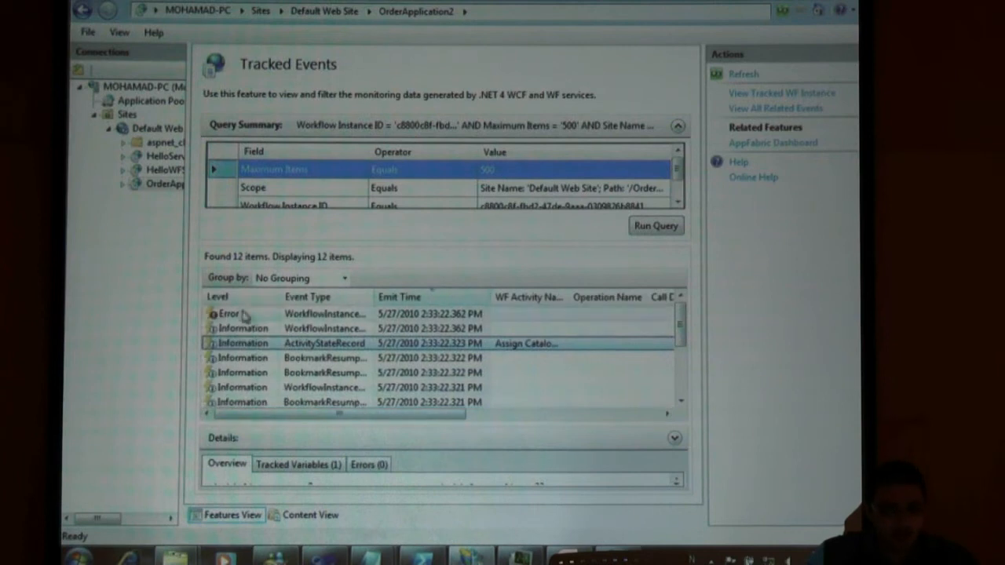
{"action": "left_click", "coordinate": [229, 313]}
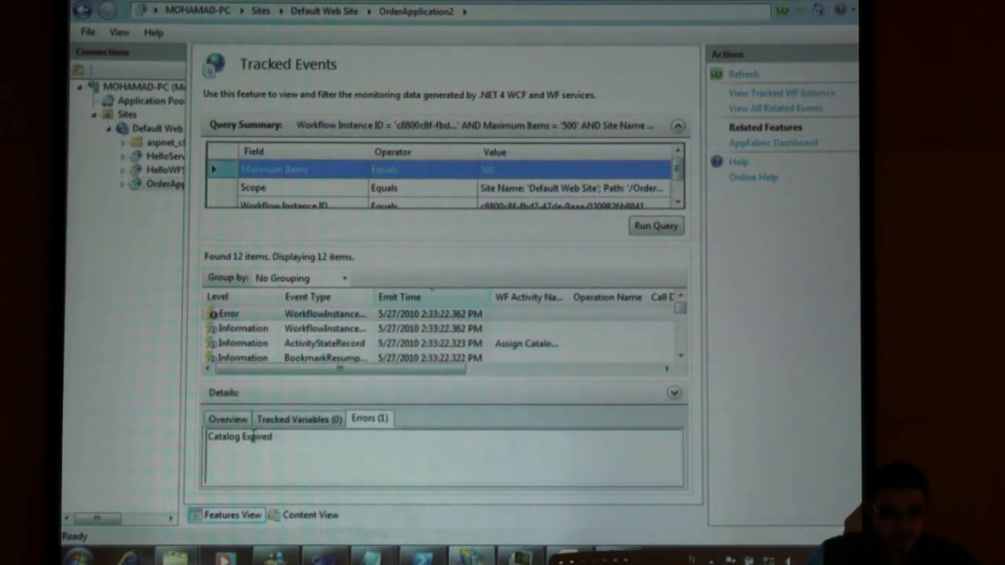
- Leave the tracked events and return to TestClient's Program.cs in Visual Studio
{"action": "double_click", "coordinate": [239, 436]}
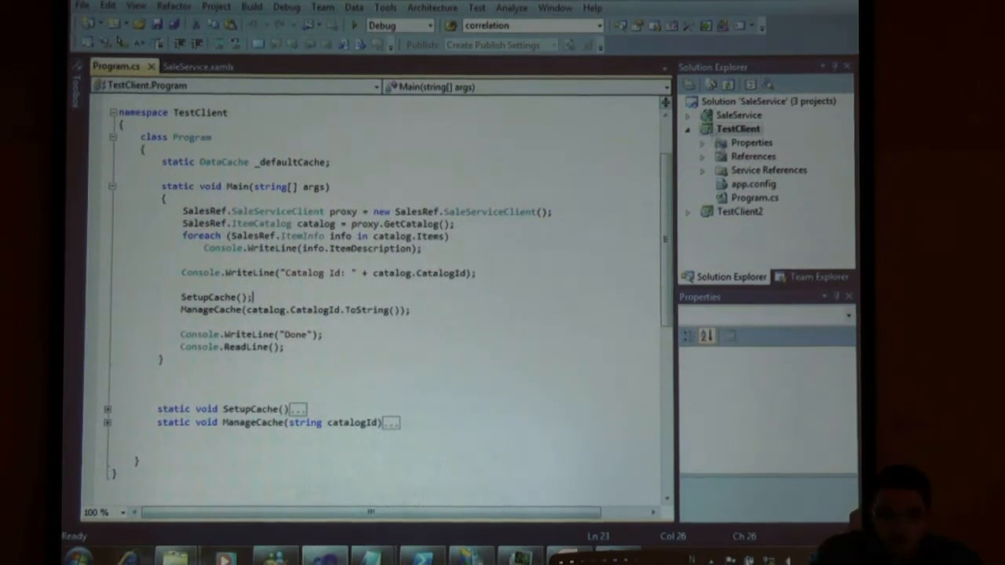
- Debug a new TestClient instance, mark text in its console output, then close the console
{"action": "right_click", "coordinate": [736, 129]}
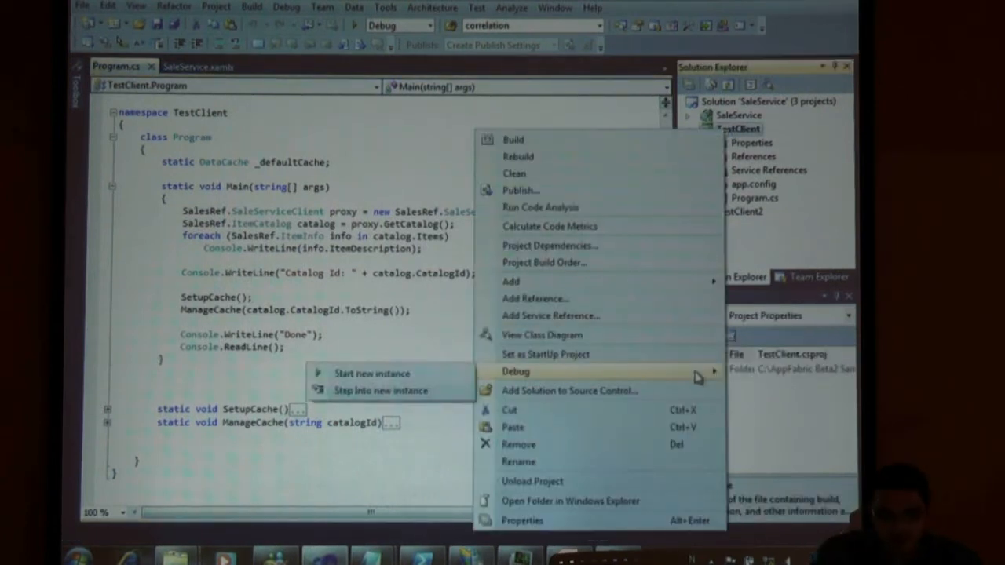
{"action": "left_click", "coordinate": [371, 373]}
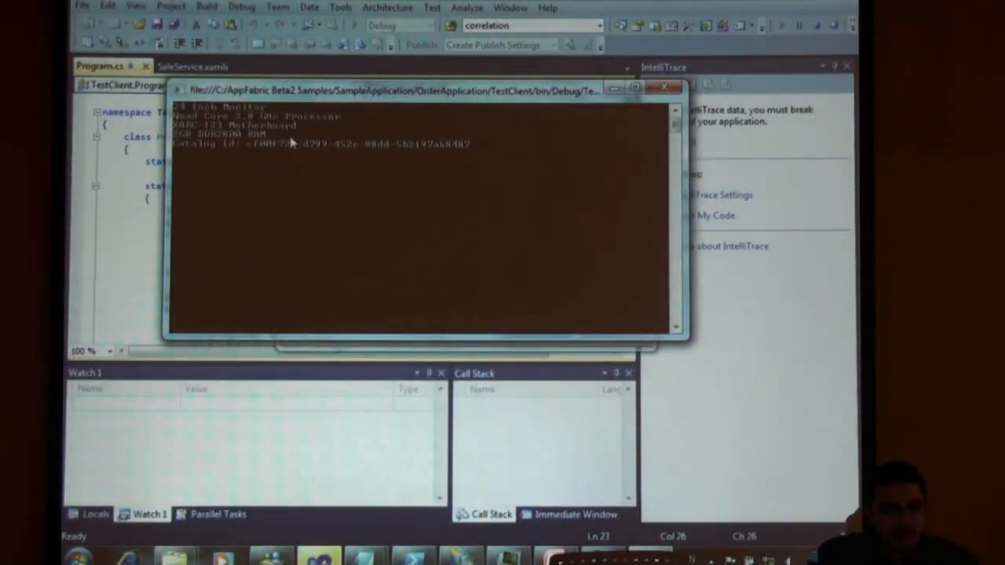
{"action": "right_click", "coordinate": [314, 90]}
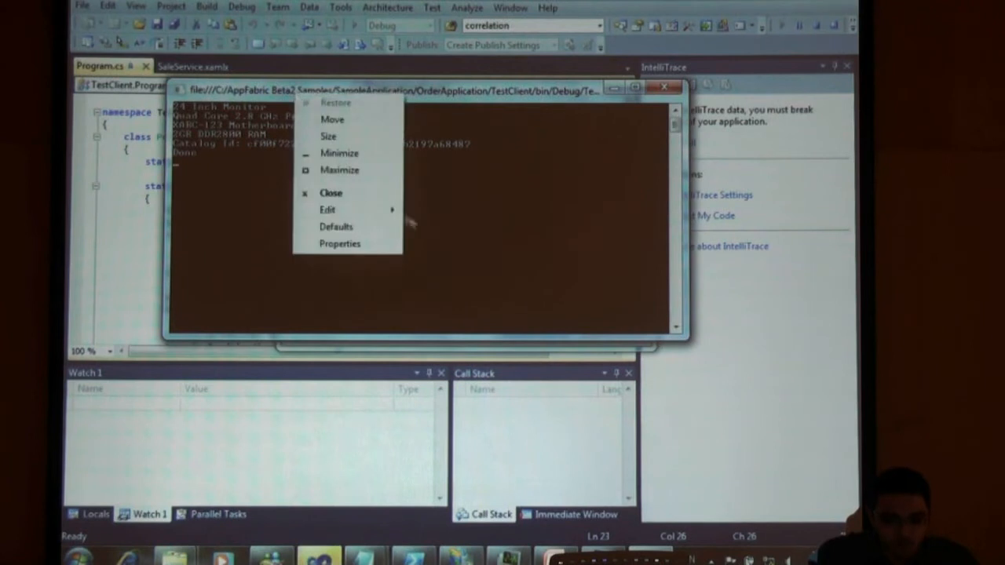
{"action": "left_click", "coordinate": [328, 209]}
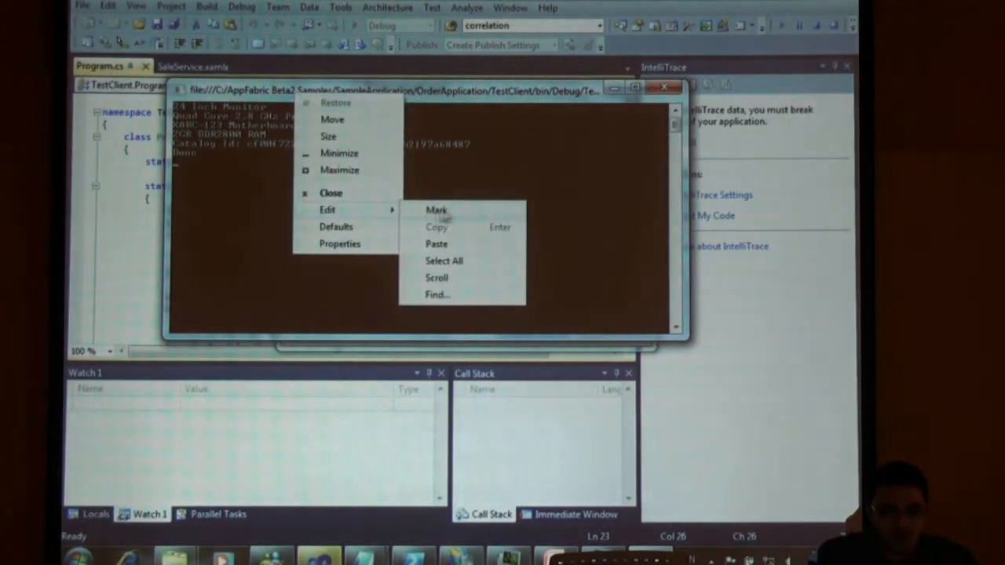
{"action": "left_click", "coordinate": [435, 210]}
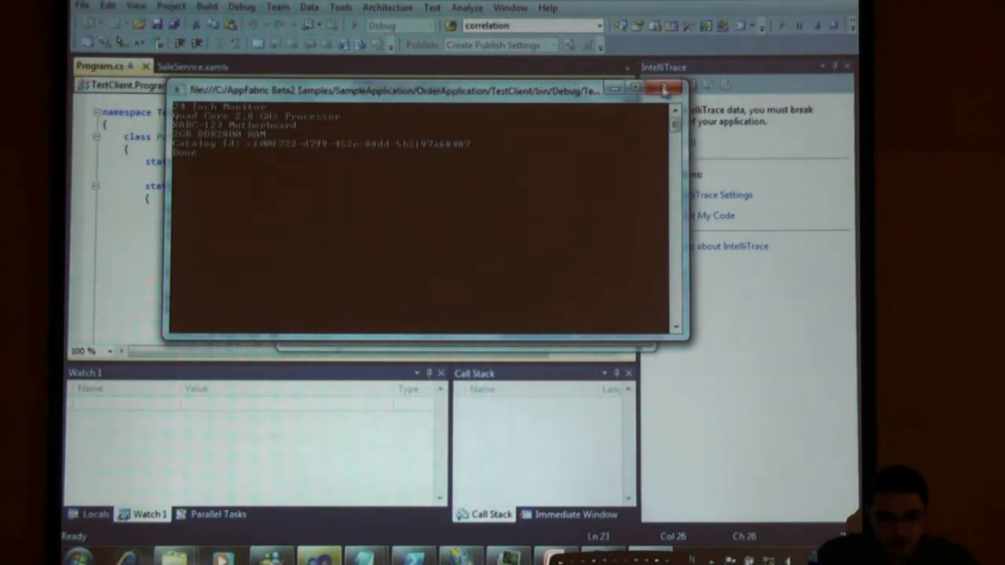
{"action": "left_click", "coordinate": [666, 88]}
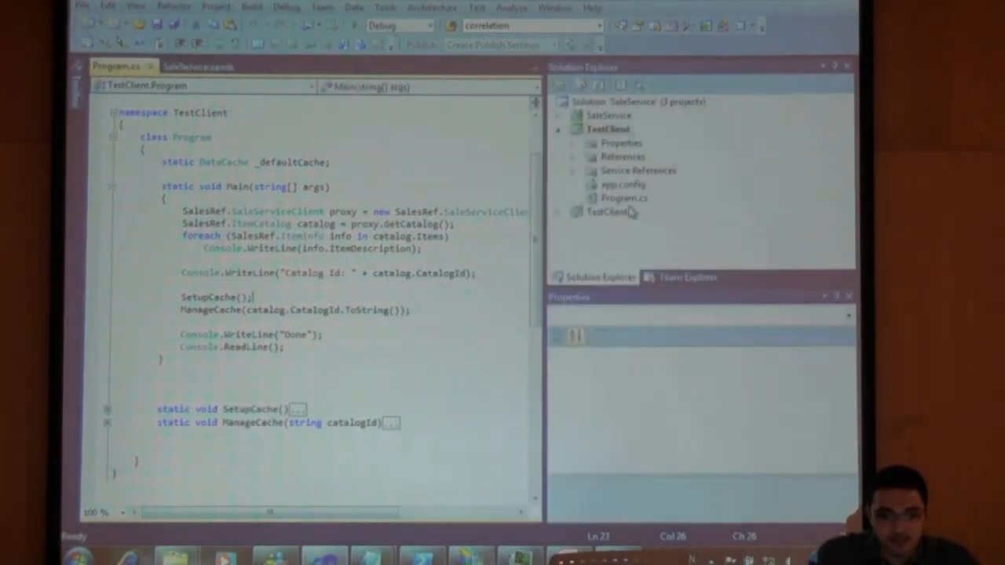
- Work with the TestClient2 project's console and dismiss the remote debugging warning
{"action": "right_click", "coordinate": [609, 211]}
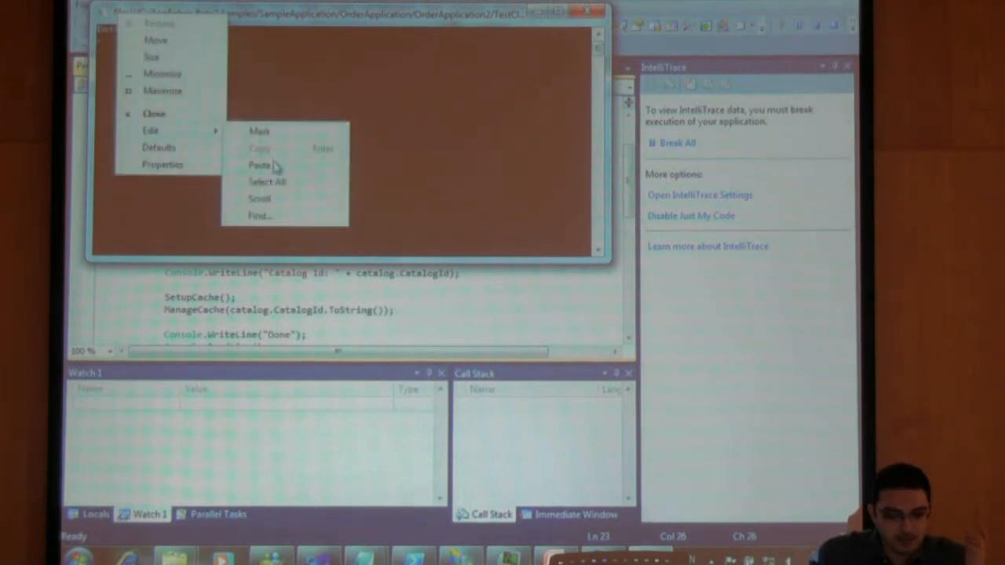
{"action": "left_click", "coordinate": [260, 165]}
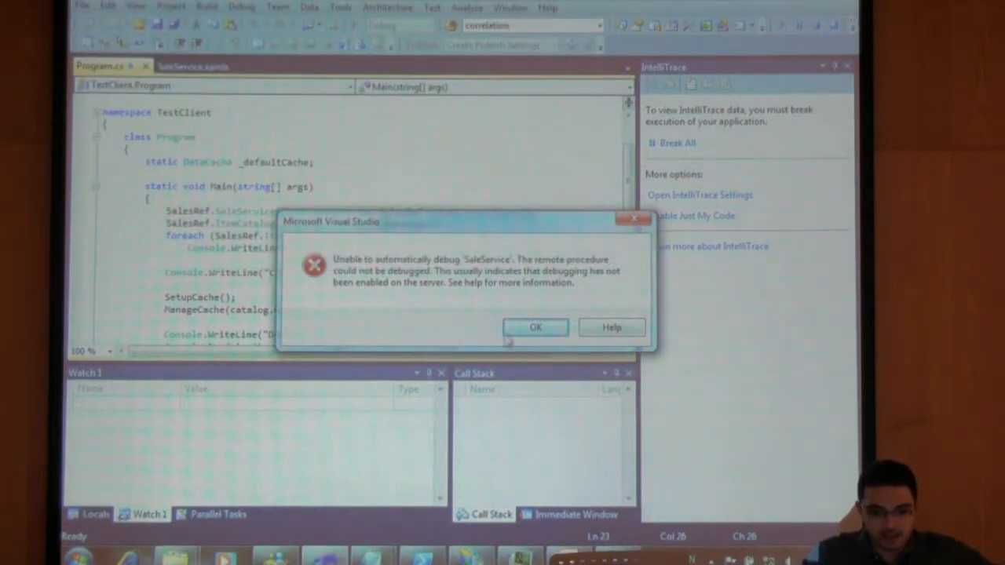
{"action": "left_click", "coordinate": [536, 327]}
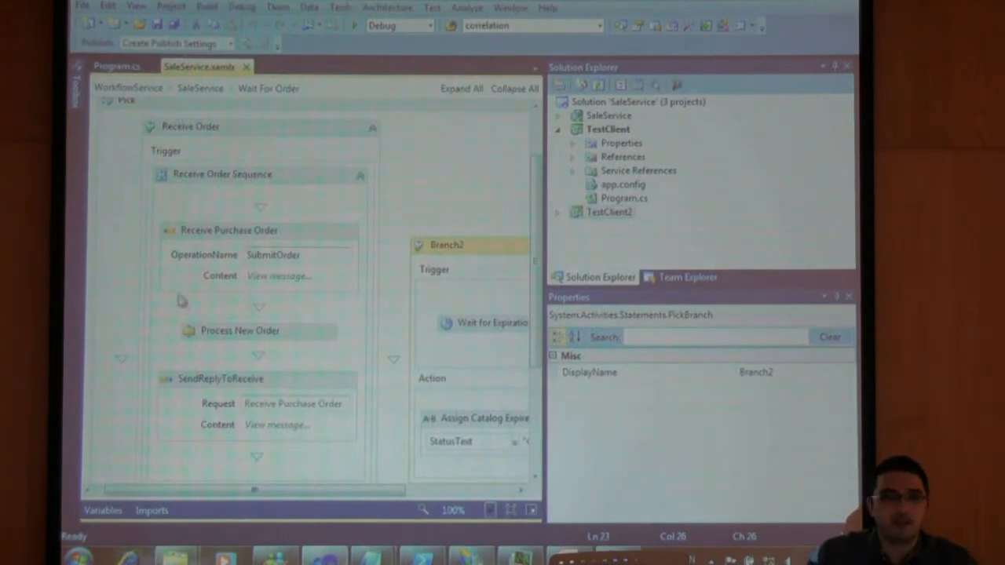
{"action": "mouse_move", "coordinate": [202, 183]}
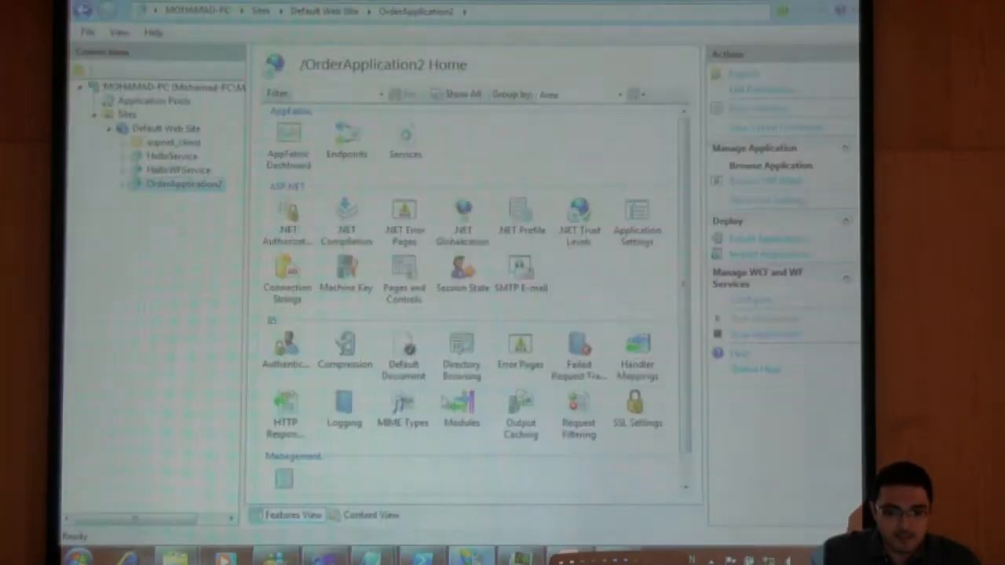
- Open OrderApplication2's AppFabric Dashboard and scroll through its WCF Call History
{"action": "left_click", "coordinate": [287, 141]}
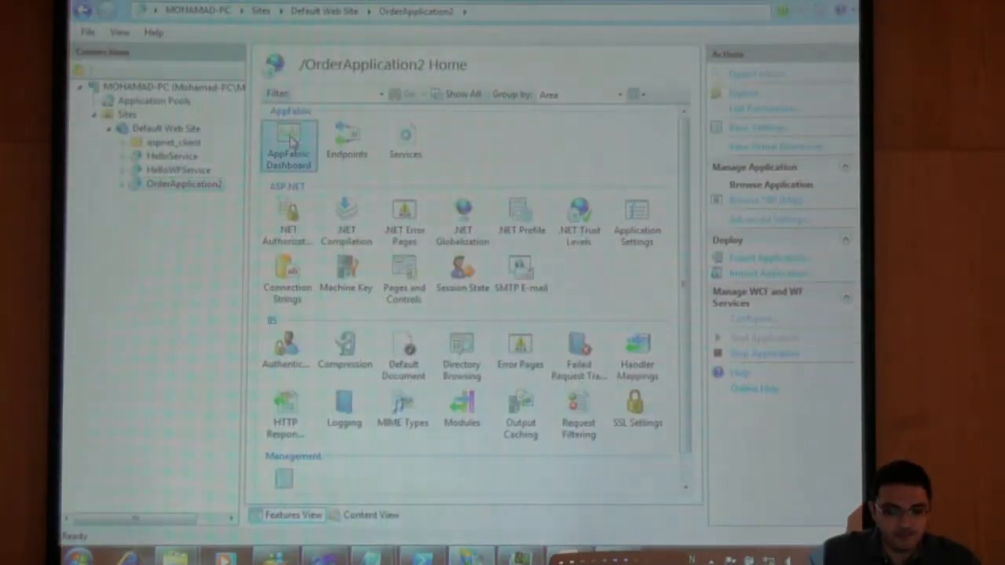
{"action": "double_click", "coordinate": [288, 141]}
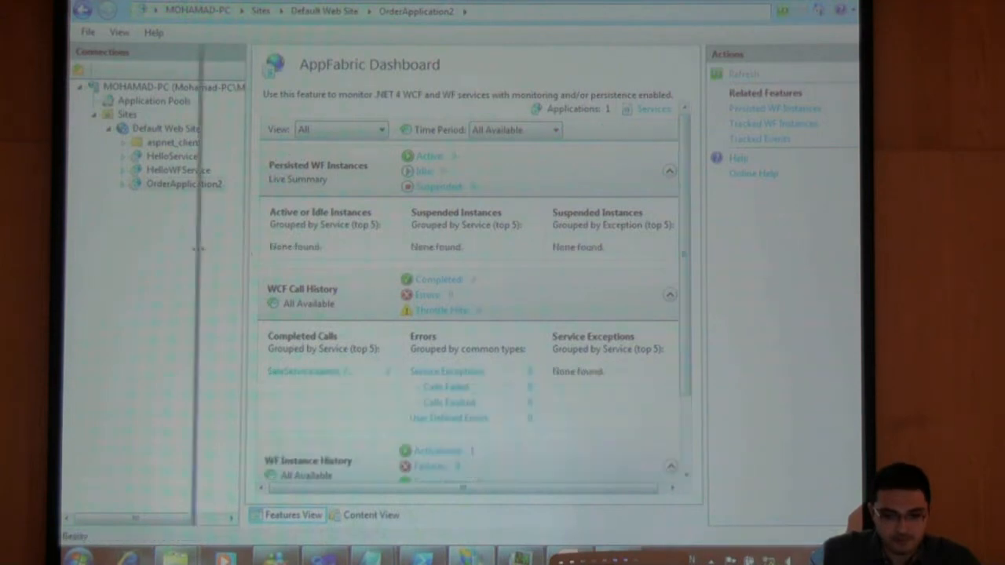
{"action": "scroll", "scroll_direction": "down", "scroll_amount": 3}
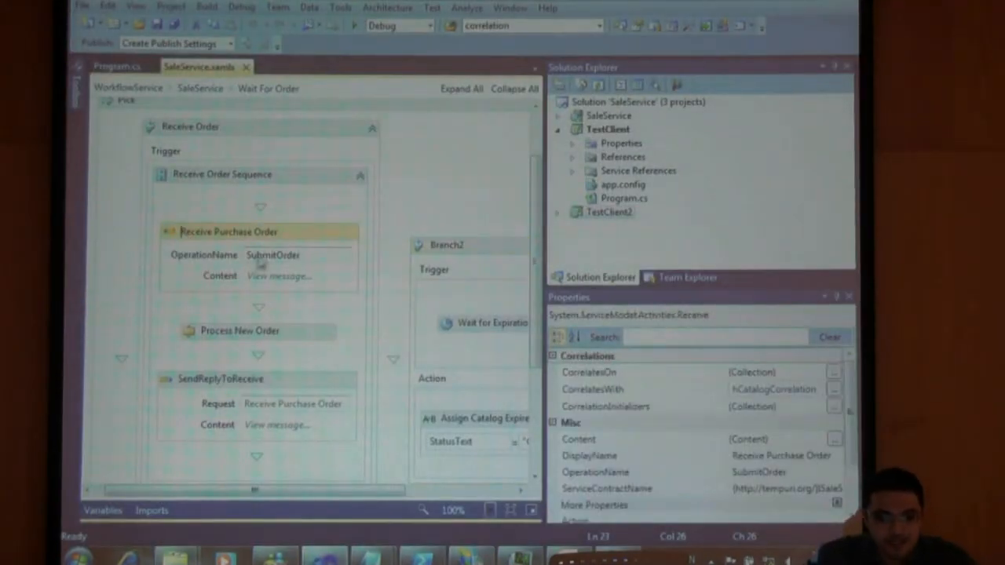
{"action": "double_click", "coordinate": [272, 254]}
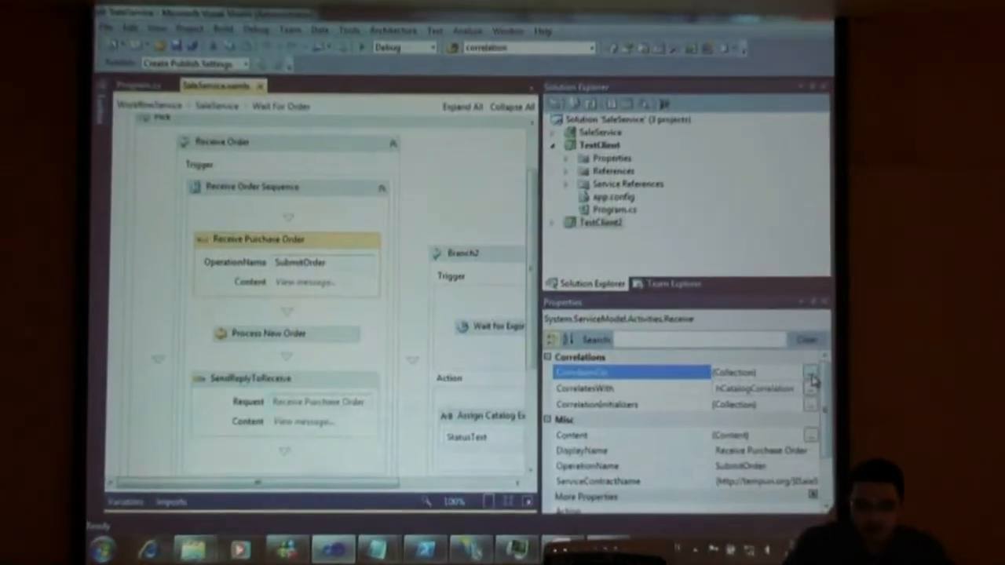
- Open the receive activity's CorrelatesOn definition showing the CatalogId query and hCatalogCorrelation
{"action": "left_click", "coordinate": [813, 380]}
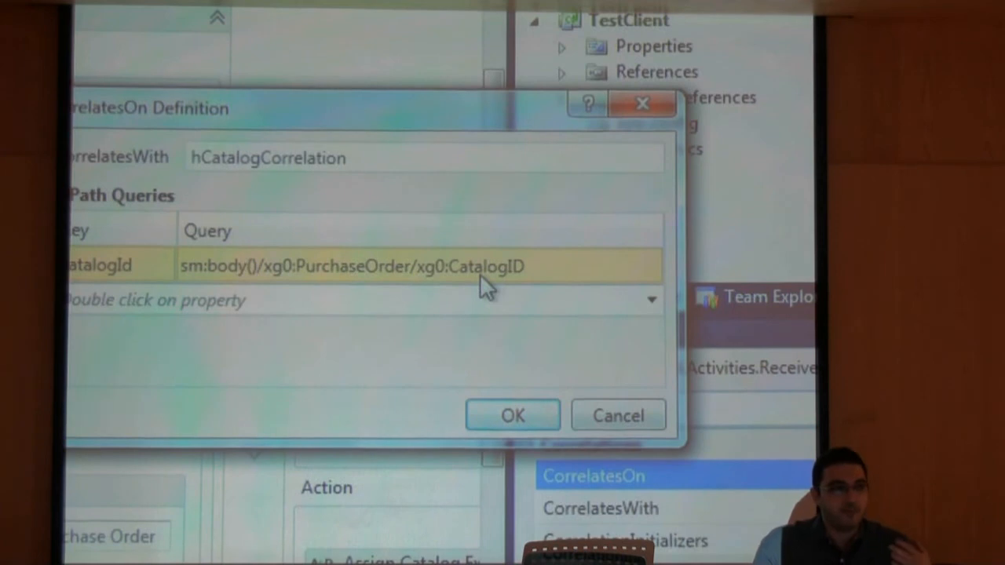
{"action": "mouse_move", "coordinate": [215, 271]}
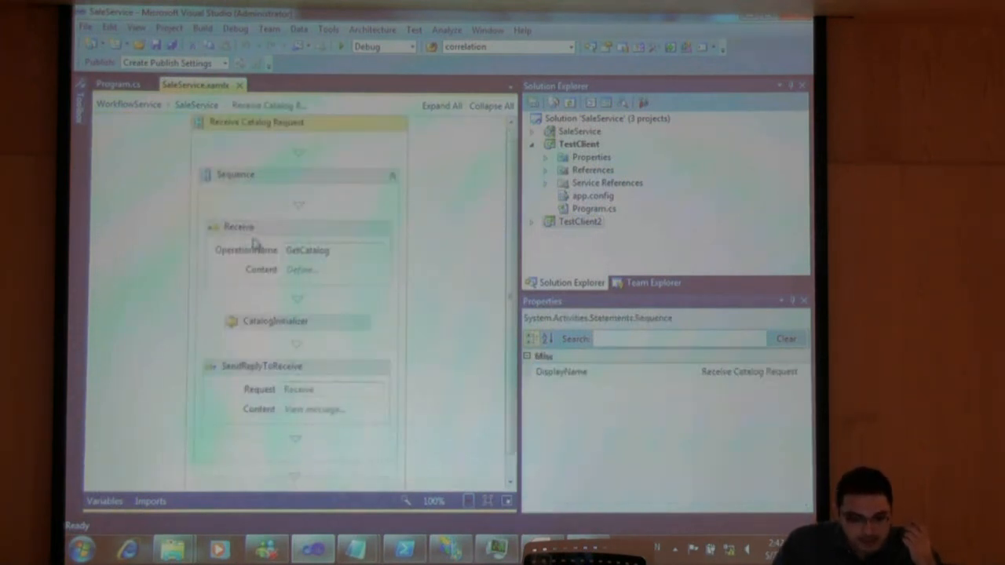
- Navigate the SaleService workflow designer from Receive Catalog Request to Wait For Order
{"action": "left_click", "coordinate": [240, 228]}
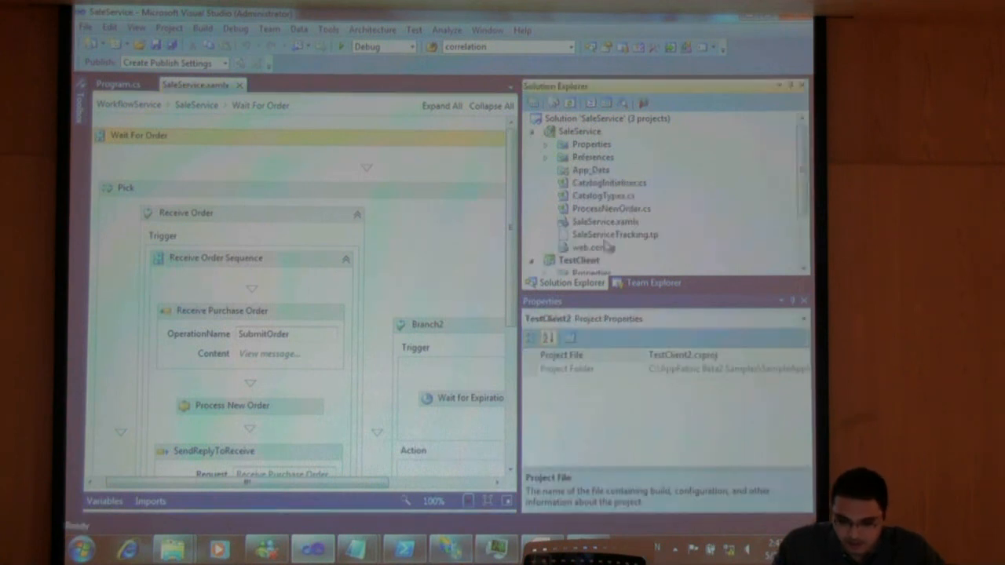
- Open web.config, then view and cancel OrderApplication2's WCF and WF service configuration
{"action": "double_click", "coordinate": [592, 247]}
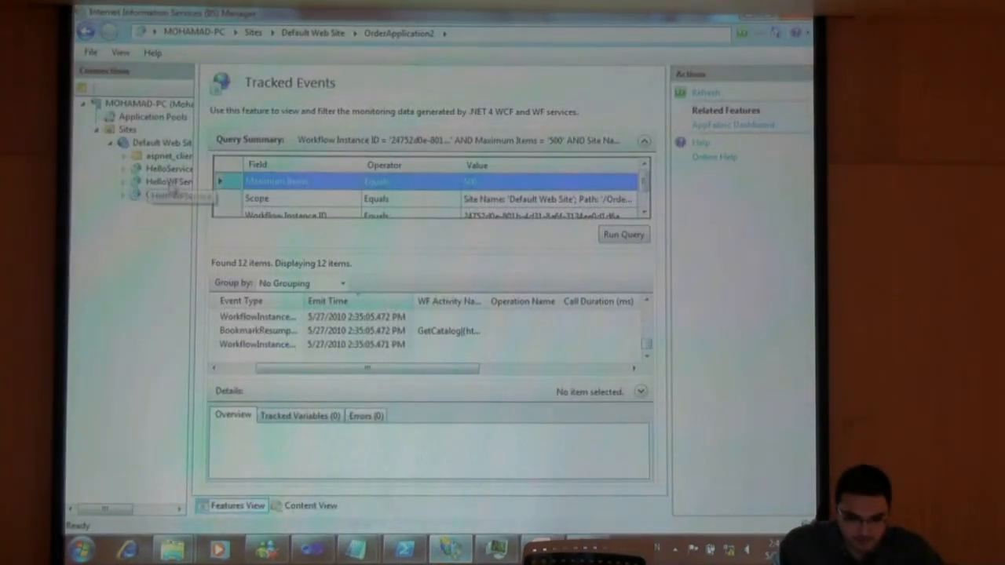
{"action": "right_click", "coordinate": [164, 194]}
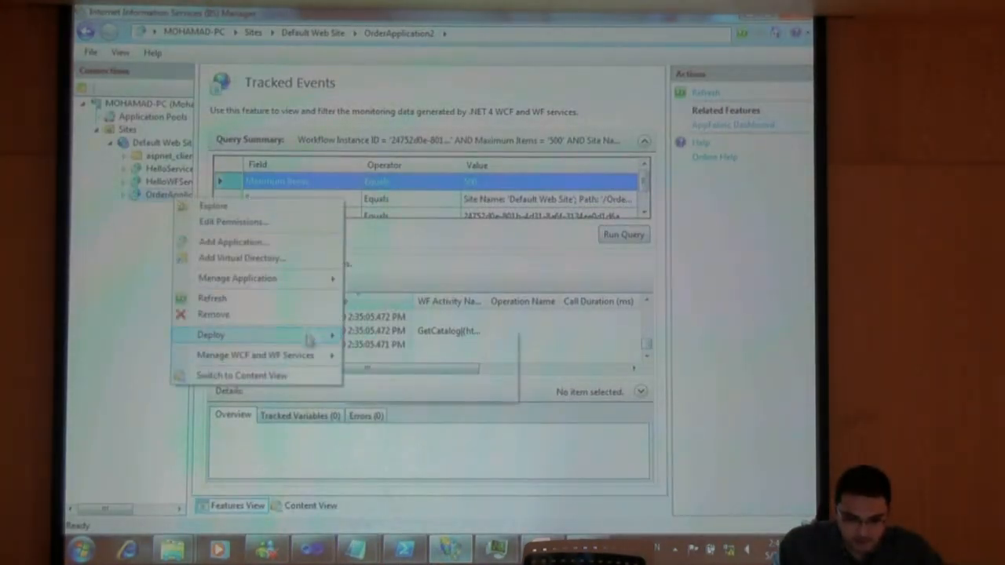
{"action": "left_click", "coordinate": [253, 355]}
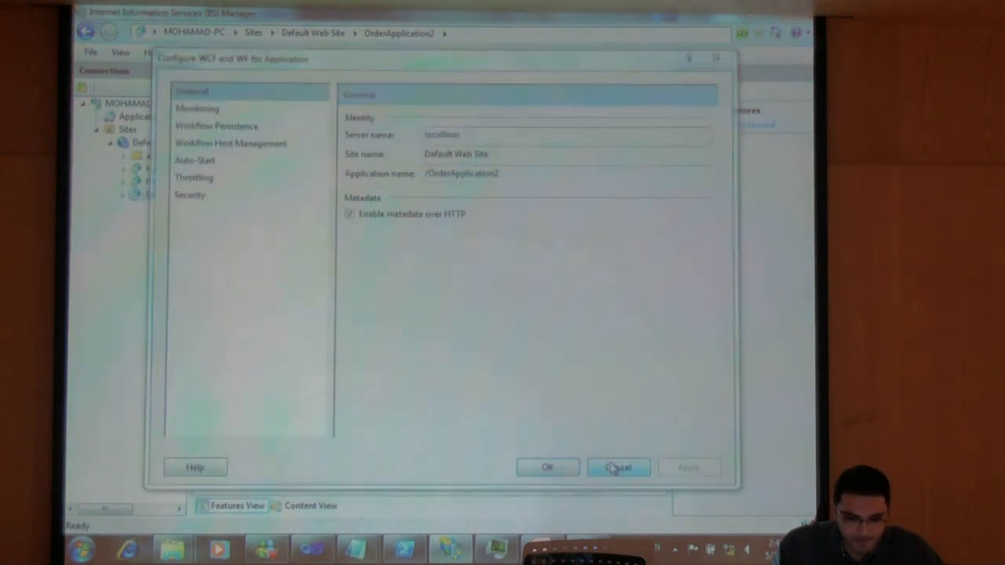
{"action": "left_click", "coordinate": [619, 467]}
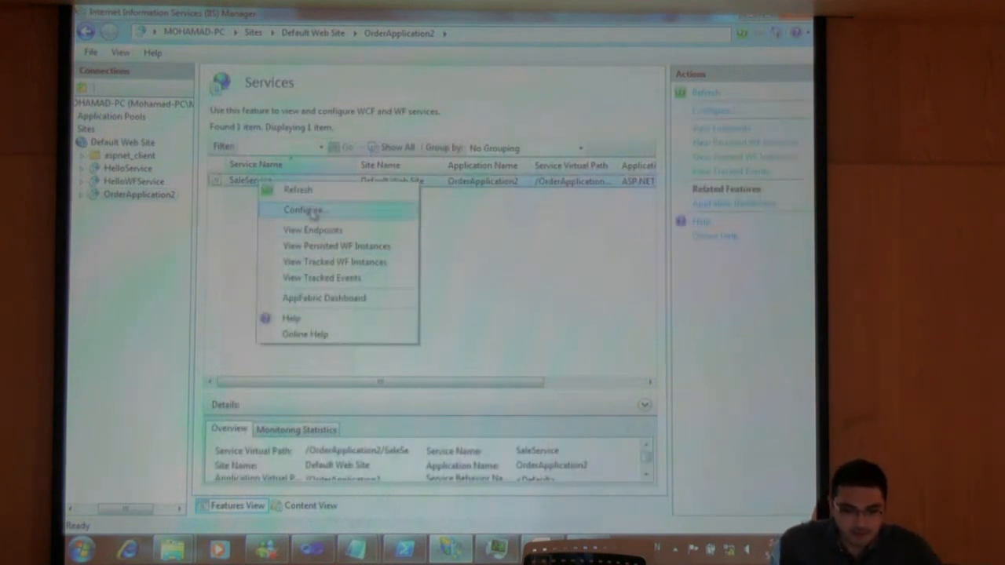
- Configure SaleService in IIS Manager and reload the externally changed web.config
{"action": "left_click", "coordinate": [303, 209]}
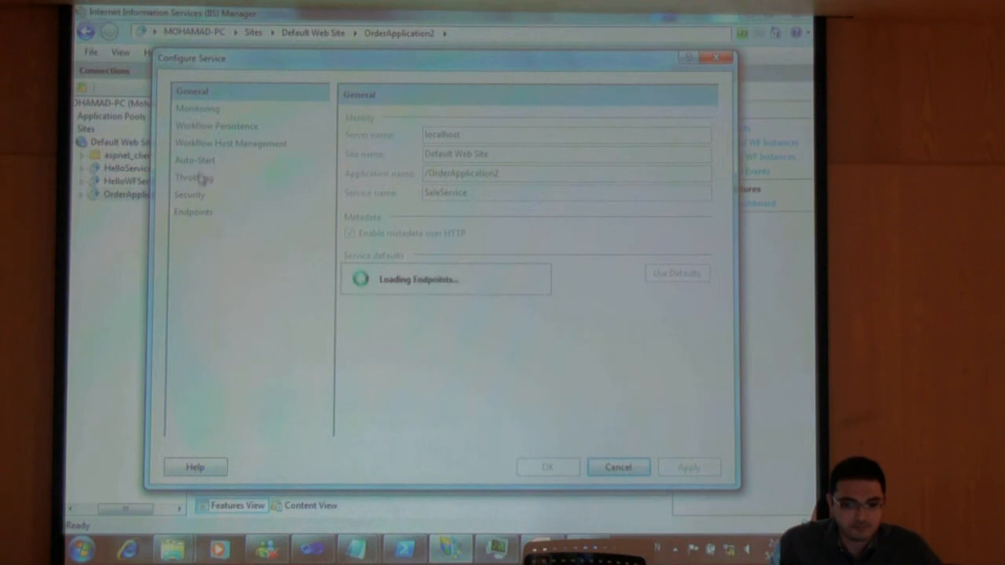
{"action": "left_click", "coordinate": [197, 108]}
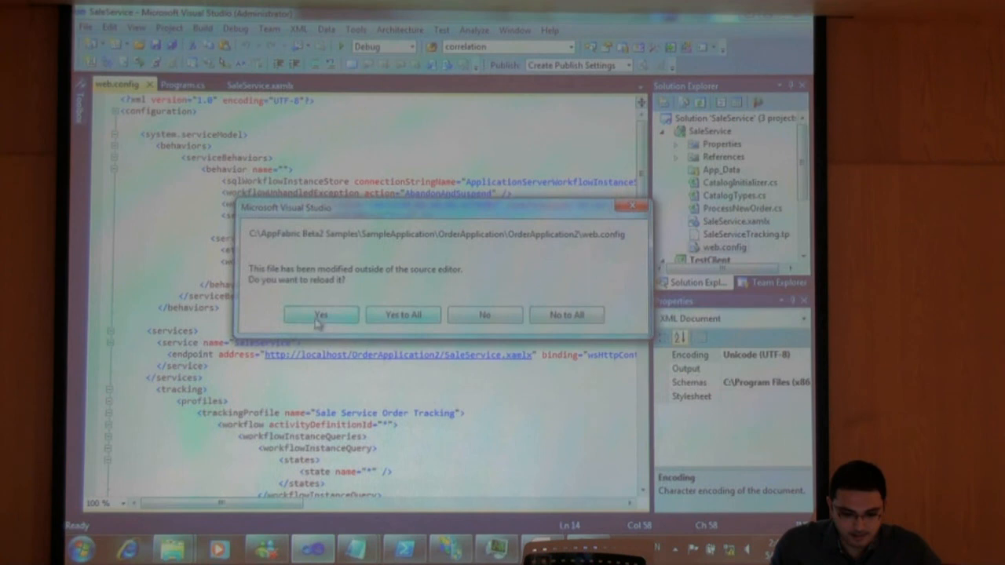
{"action": "left_click", "coordinate": [320, 314]}
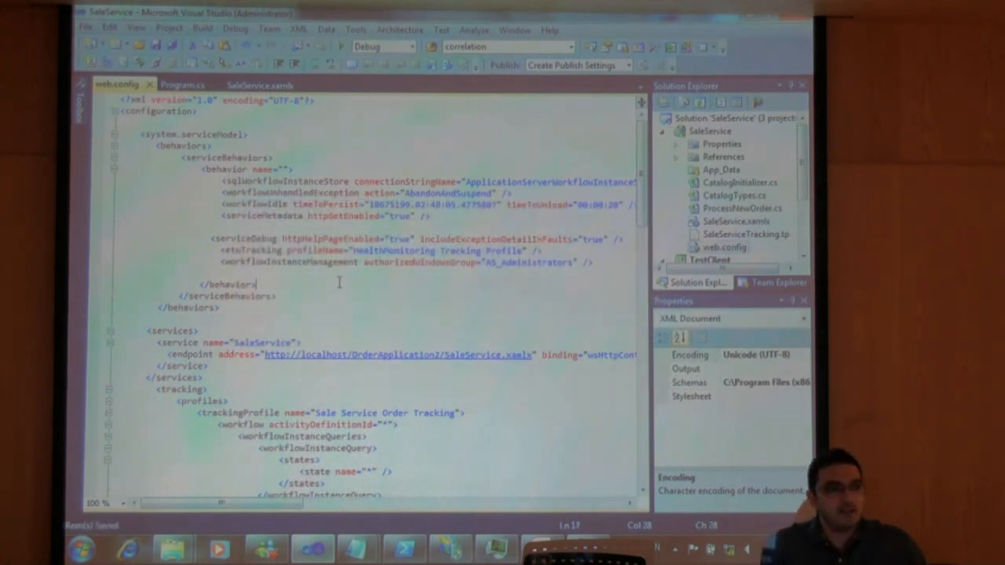